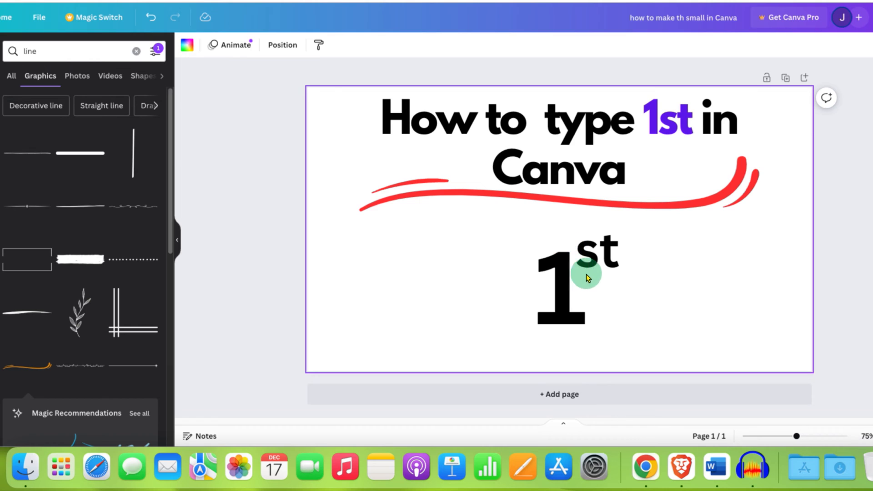
{"action": "mouse_move", "coordinate": [563, 246]}
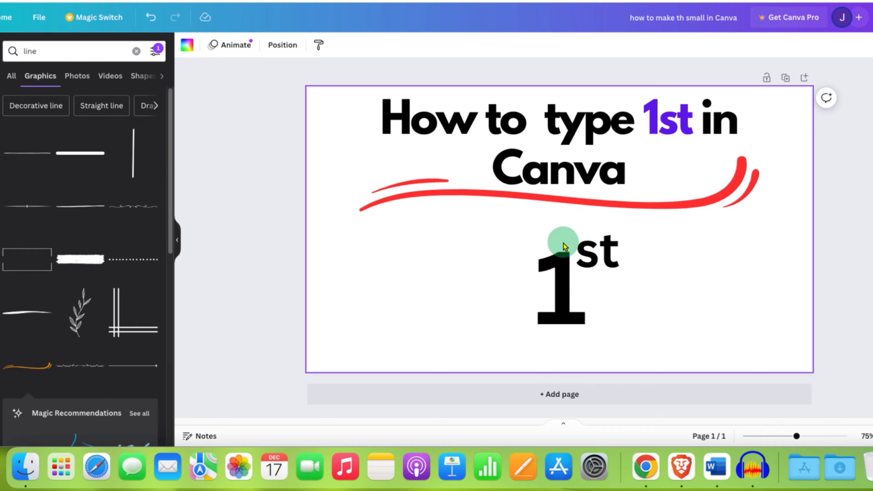
{"action": "mouse_move", "coordinate": [516, 350]}
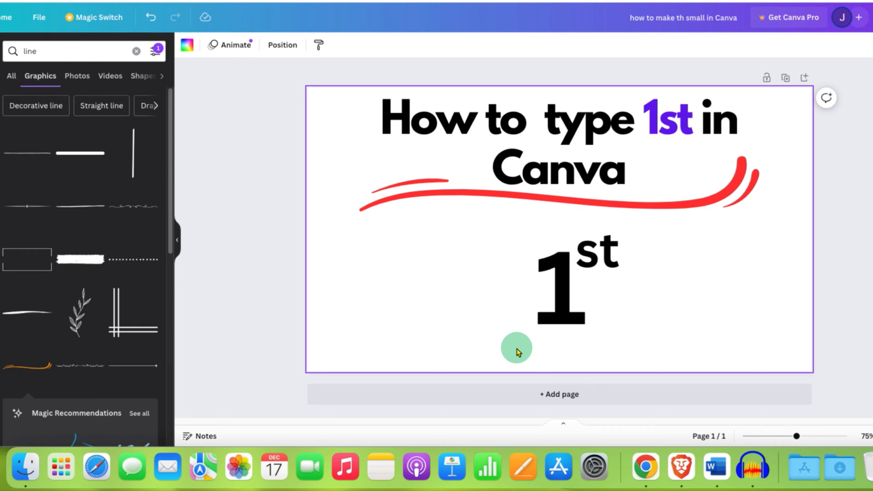
Position the grouped superscript 1st on the left side of the slide, below the title
{"action": "left_click", "coordinate": [561, 283]}
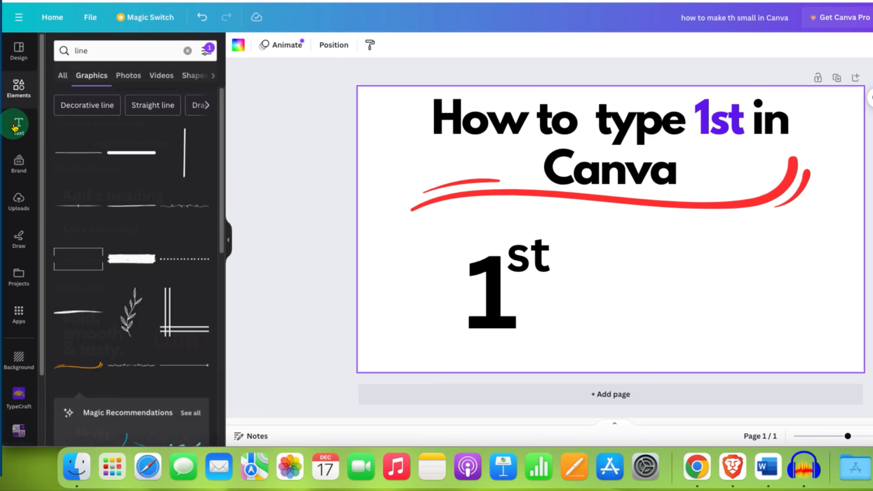
Add a heading reading '1st' and enlarge it to the right of the superscript version
{"action": "left_click", "coordinate": [19, 124]}
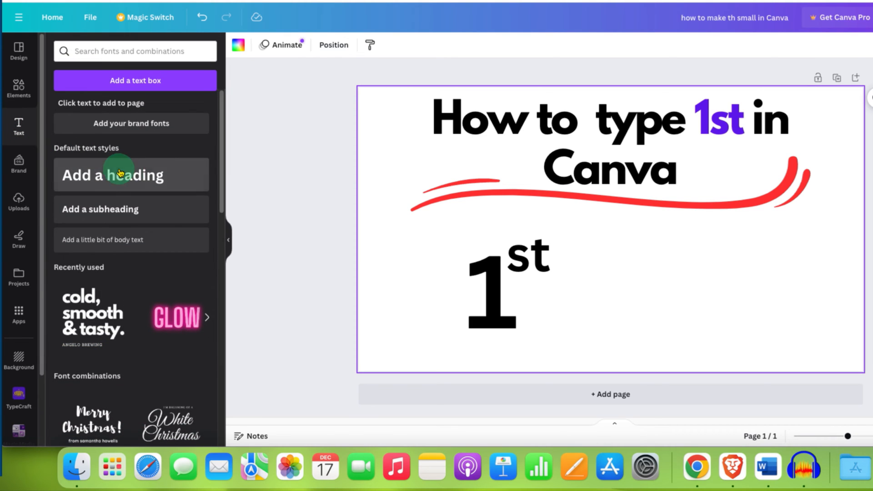
{"action": "left_click", "coordinate": [112, 174]}
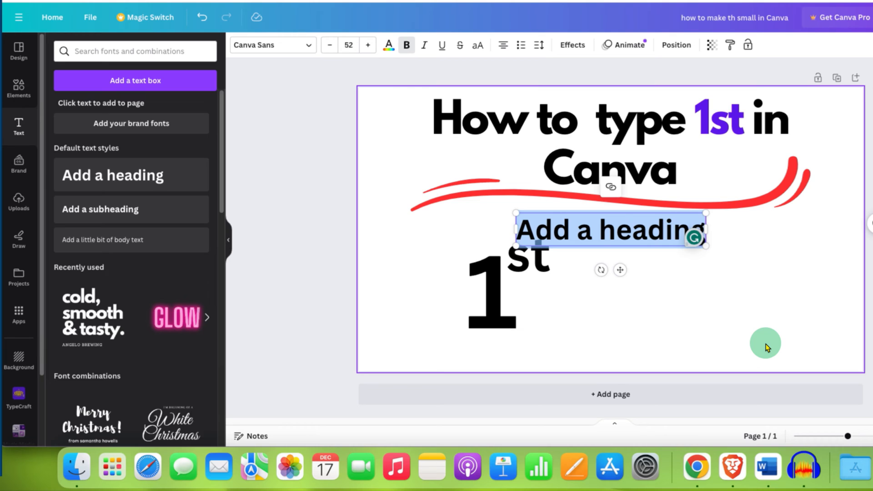
{"action": "type", "text": "1st"}
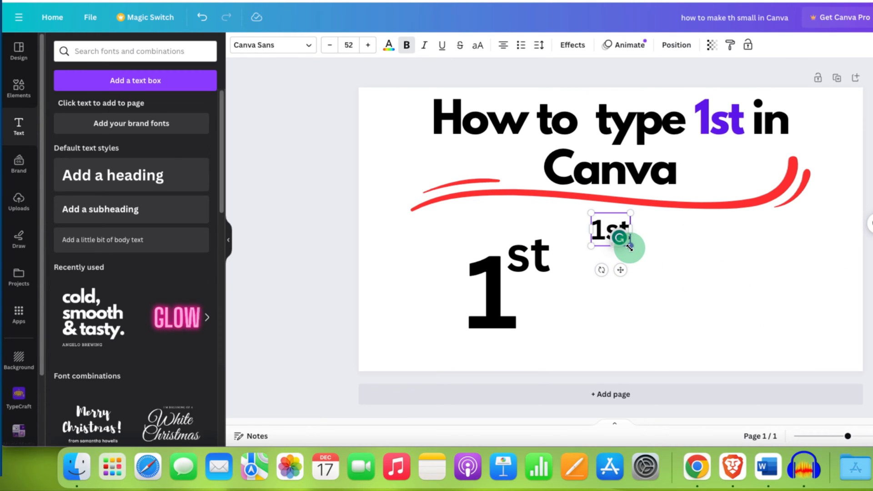
{"action": "left_click_drag", "start_coordinate": [629, 247], "coordinate": [710, 332]}
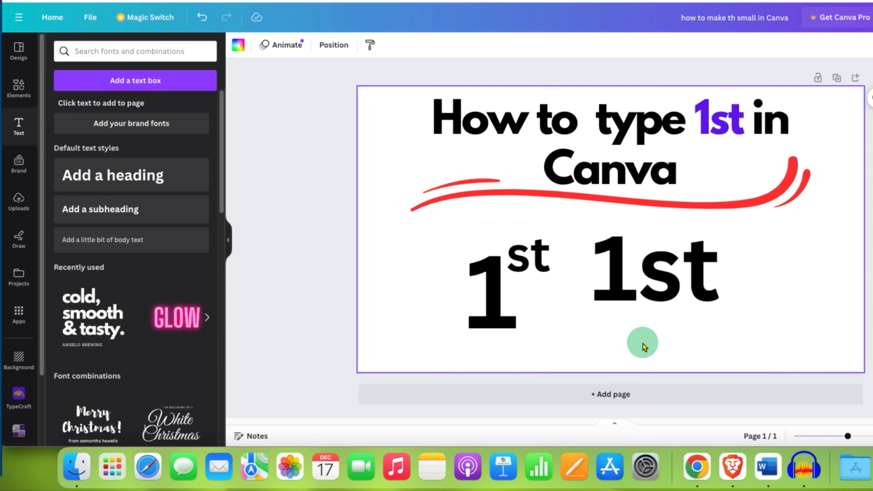
{"action": "left_click", "coordinate": [642, 281]}
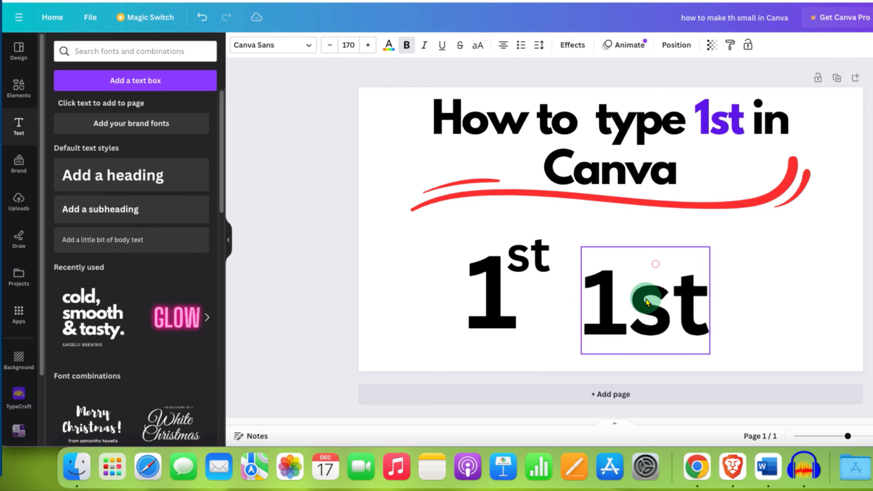
Duplicate the plain 1st into separate '1' and 'st' boxes, and shrink the 'st'
{"action": "left_click", "coordinate": [646, 301]}
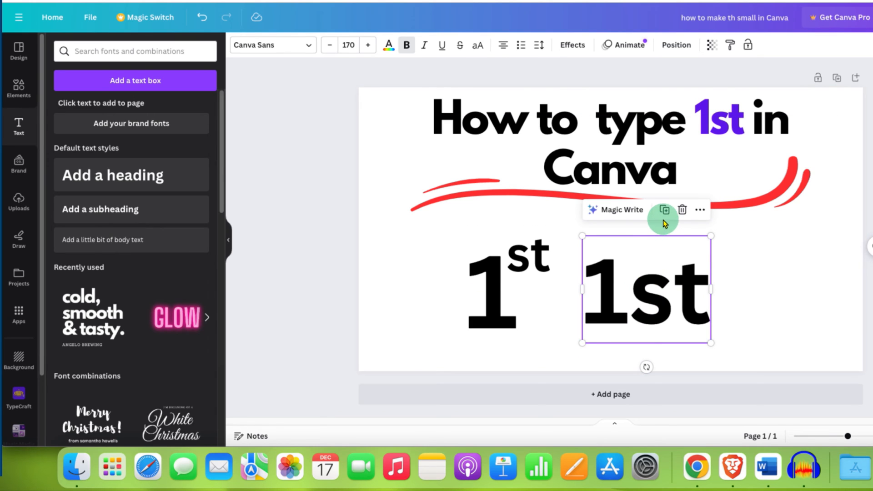
{"action": "mouse_move", "coordinate": [664, 210]}
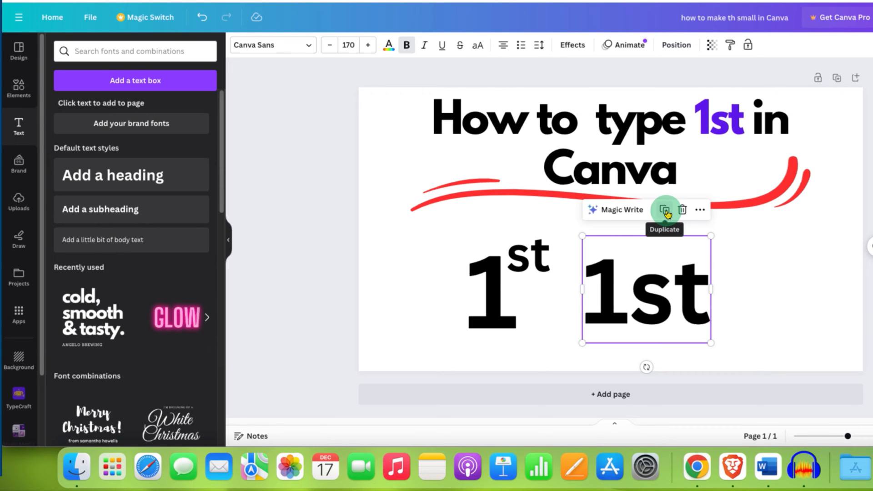
{"action": "left_click", "coordinate": [664, 210]}
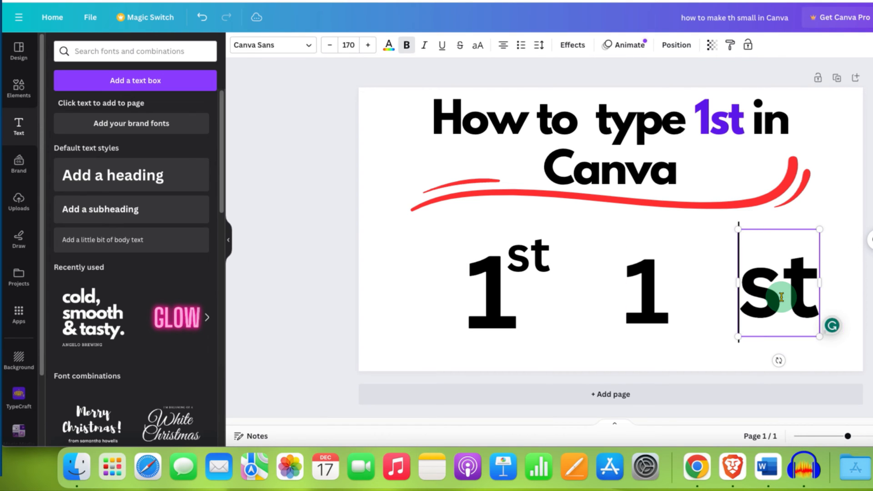
{"action": "mouse_move", "coordinate": [821, 334]}
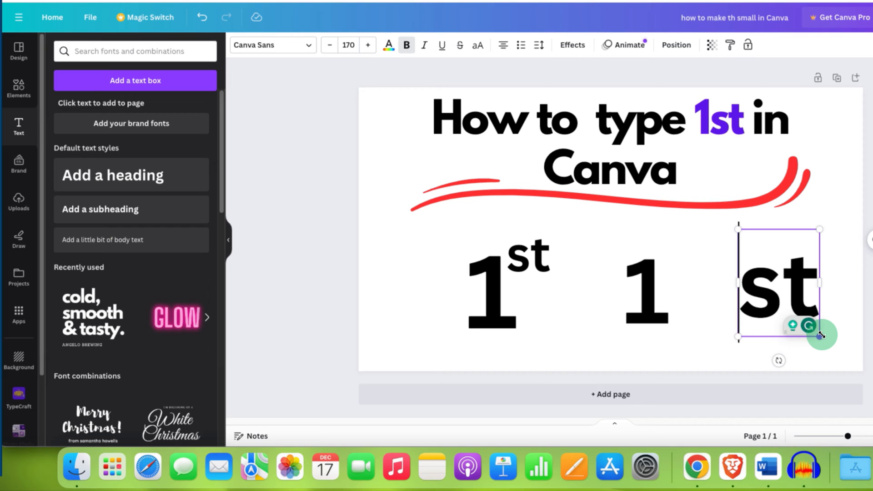
{"action": "left_click_drag", "start_coordinate": [823, 335], "coordinate": [779, 288]}
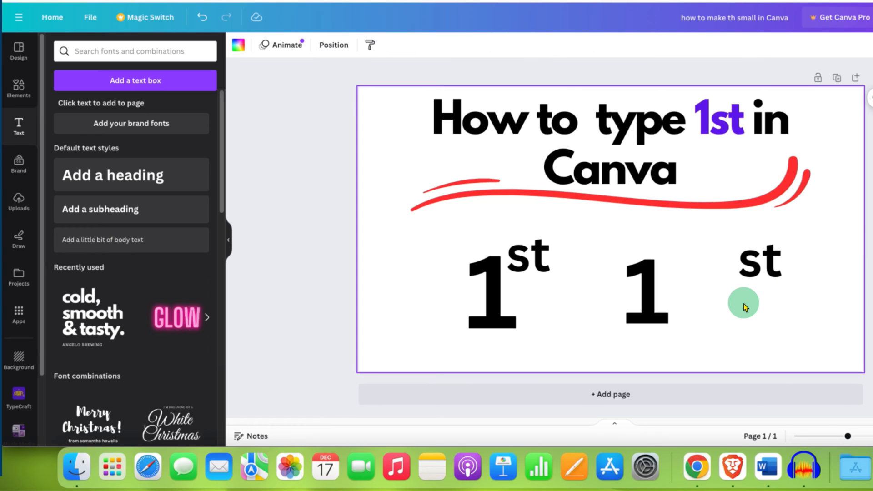
Raise the small 'st' beside the '1', group them, and resize to match the first 1st
{"action": "left_click", "coordinate": [759, 258]}
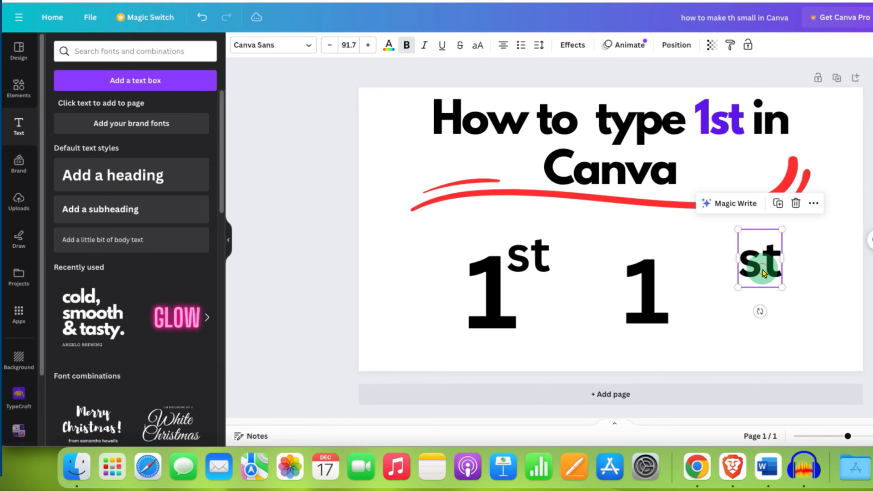
{"action": "left_click_drag", "start_coordinate": [760, 258], "coordinate": [727, 258]}
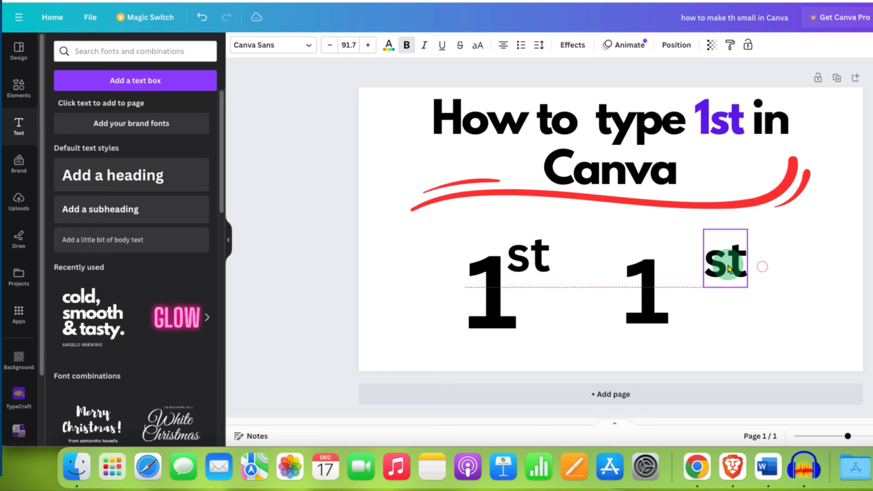
{"action": "left_click_drag", "start_coordinate": [724, 258], "coordinate": [687, 252]}
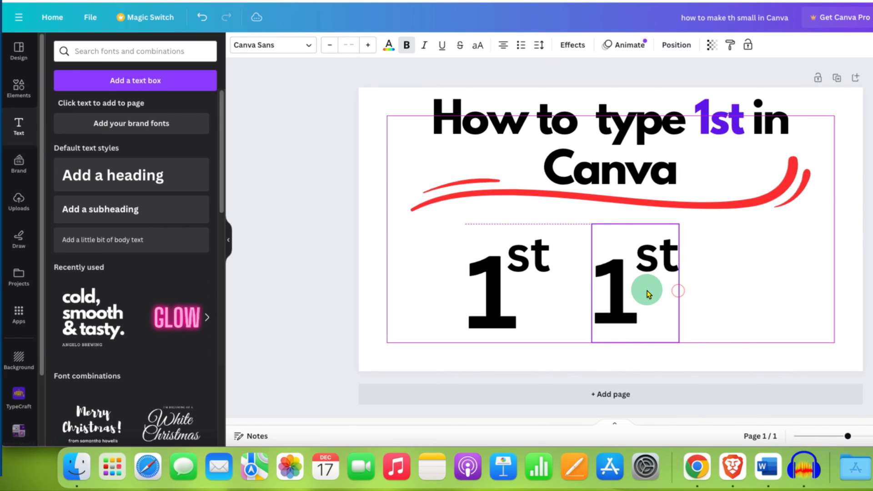
{"action": "left_click", "coordinate": [633, 284]}
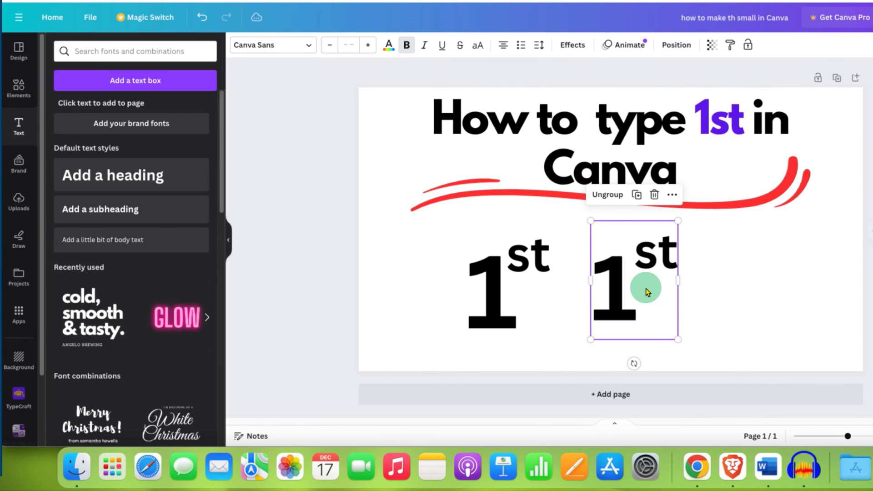
{"action": "left_click_drag", "start_coordinate": [677, 338], "coordinate": [707, 364]}
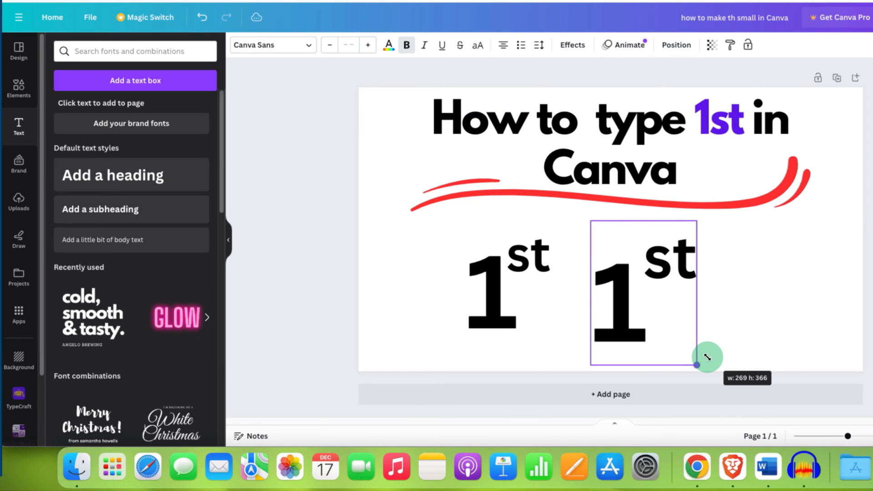
{"action": "left_click_drag", "start_coordinate": [708, 357], "coordinate": [696, 353]}
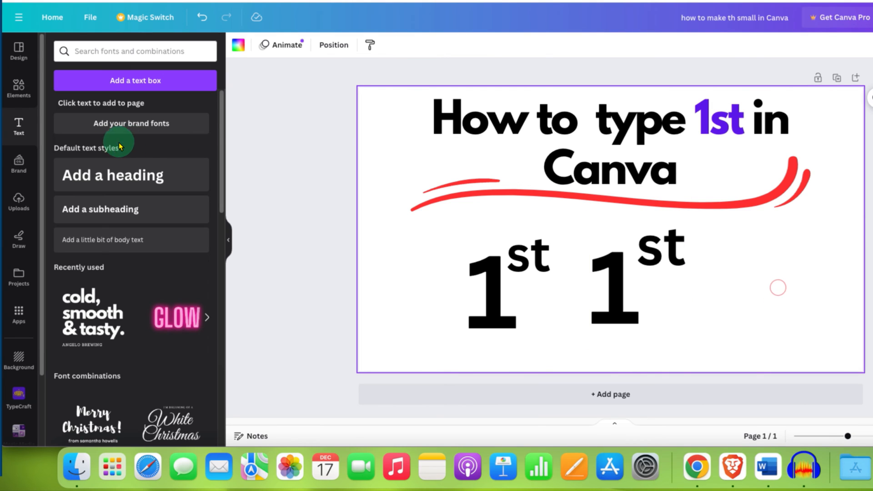
{"action": "left_click", "coordinate": [112, 175]}
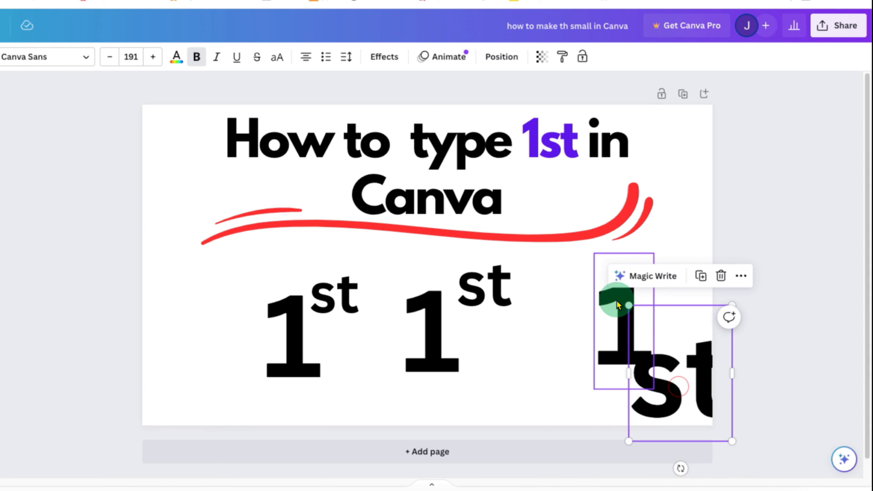
Move the third '1' and 'st' boxes to the right, and reduce the 'st' font size to 120
{"action": "left_click_drag", "start_coordinate": [617, 303], "coordinate": [684, 359]}
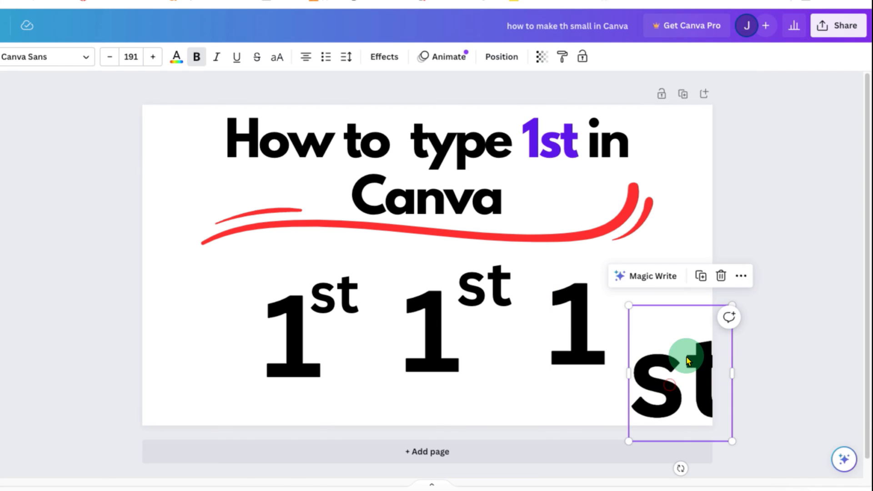
{"action": "left_click_drag", "start_coordinate": [688, 361], "coordinate": [652, 306]}
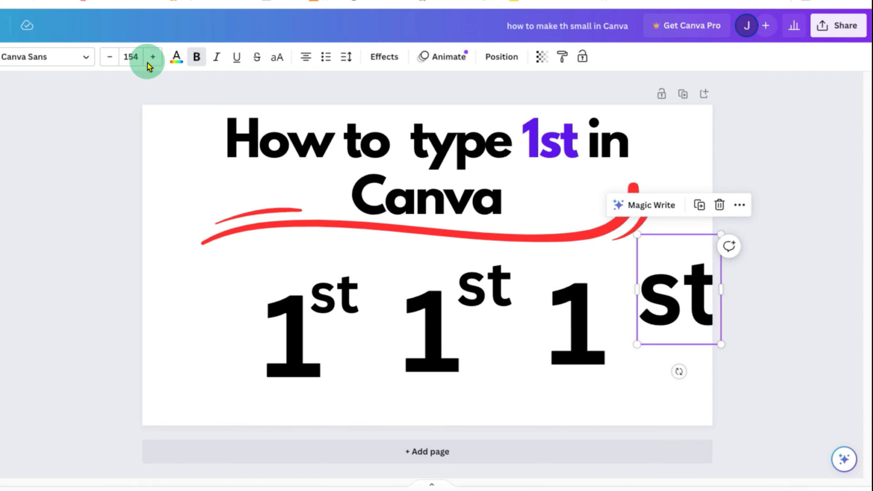
{"action": "left_click", "coordinate": [153, 56]}
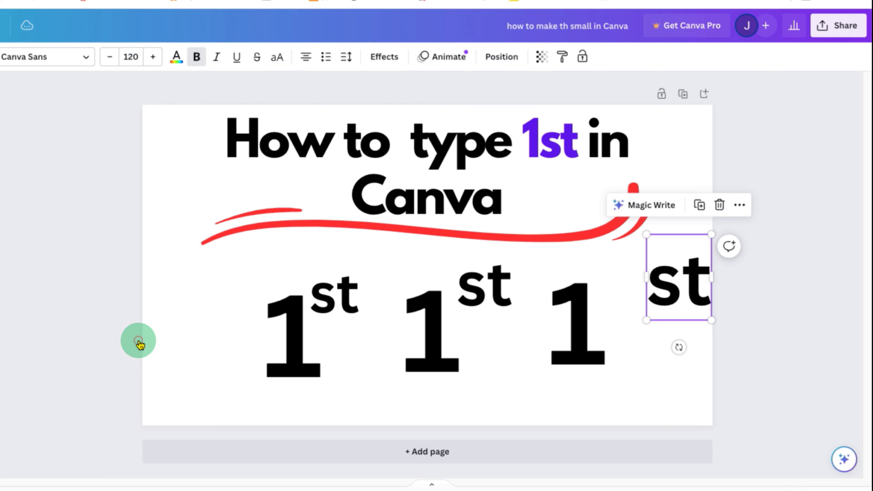
Select the third '1' and raised 'st' together and group them
{"action": "left_click_drag", "start_coordinate": [677, 277], "coordinate": [622, 277]}
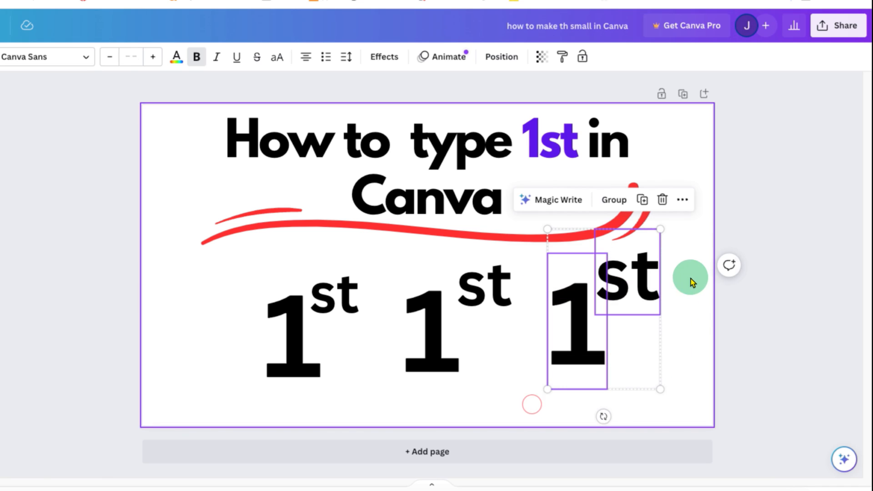
{"action": "left_click", "coordinate": [613, 199]}
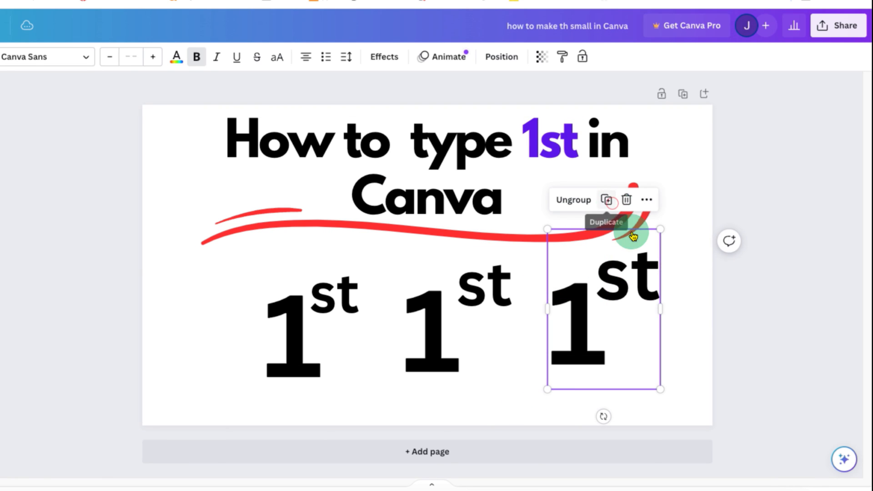